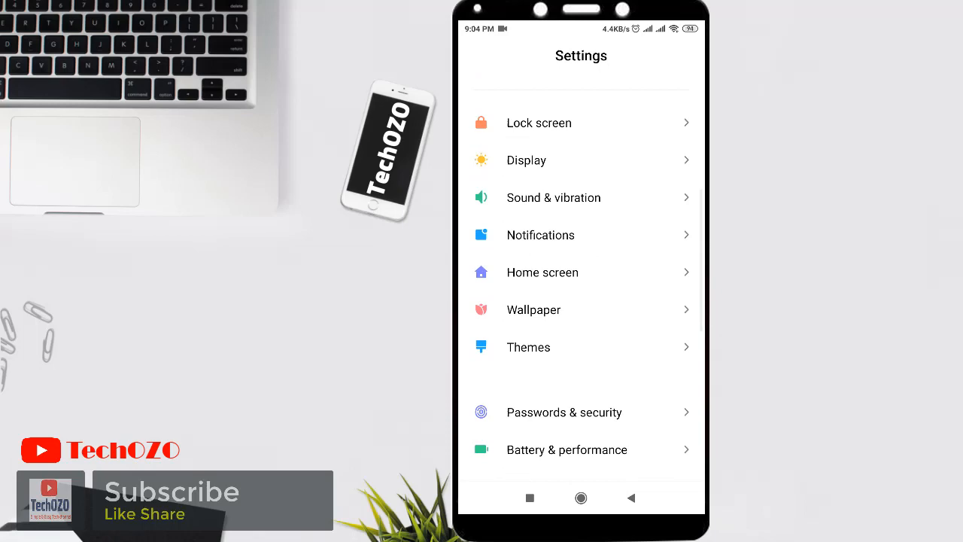
# - Scroll down through the Mi Themes font store home
pyautogui.scroll(-3)
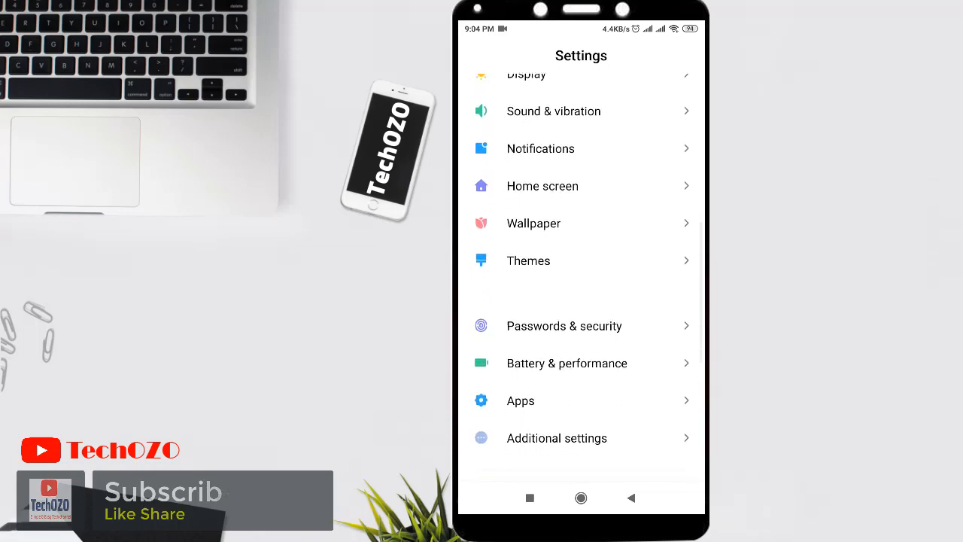
pyautogui.scroll(-3)
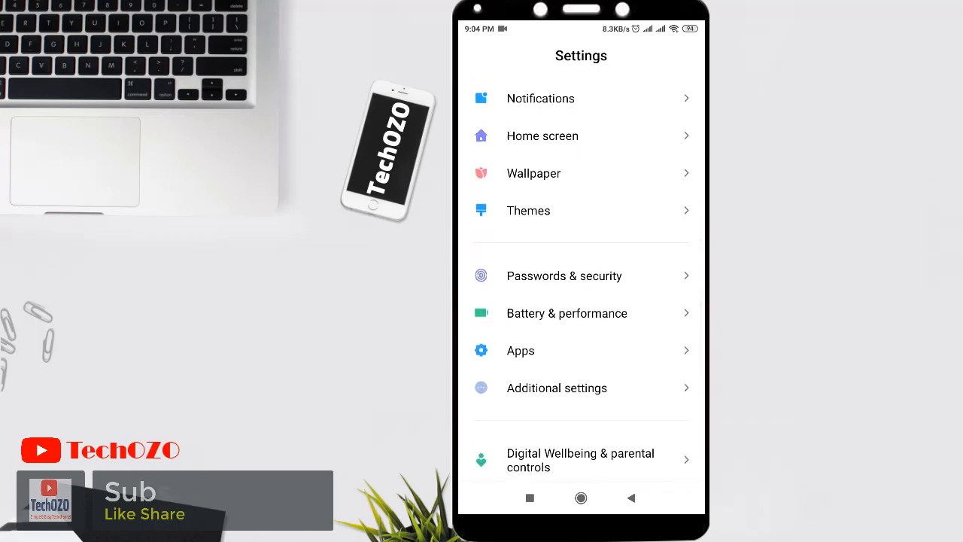
pyautogui.scroll(-3)
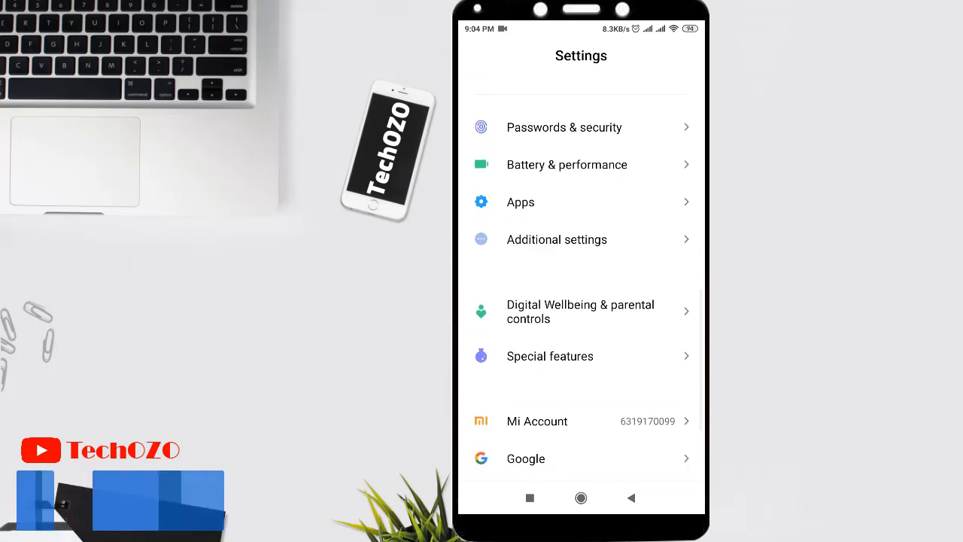
pyautogui.scroll(-3)
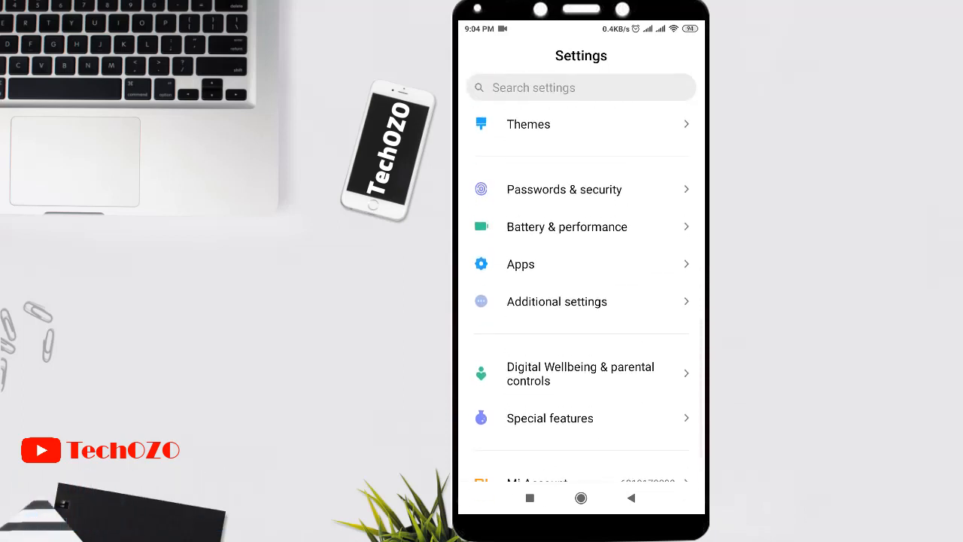
pyautogui.scroll(-3)
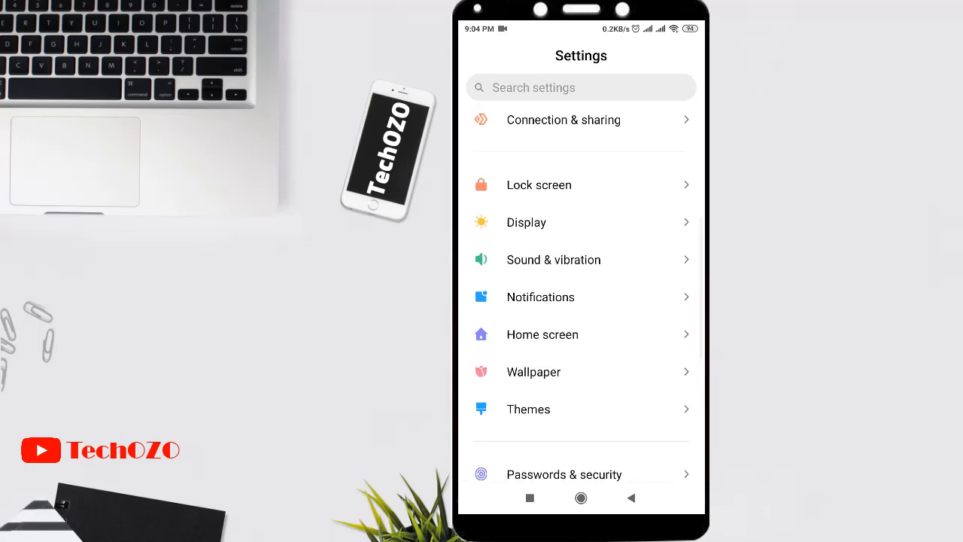
pyautogui.scroll(-3)
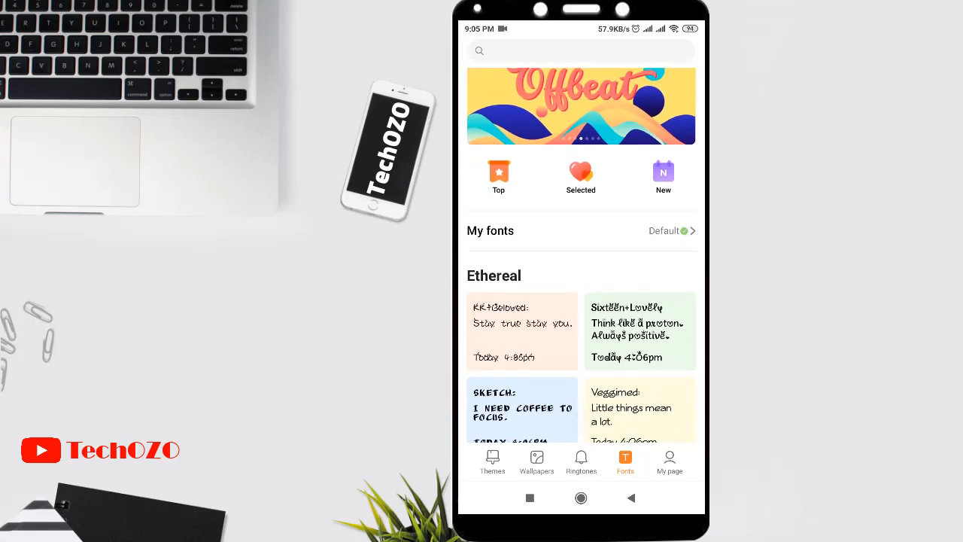
pyautogui.scroll(-3)
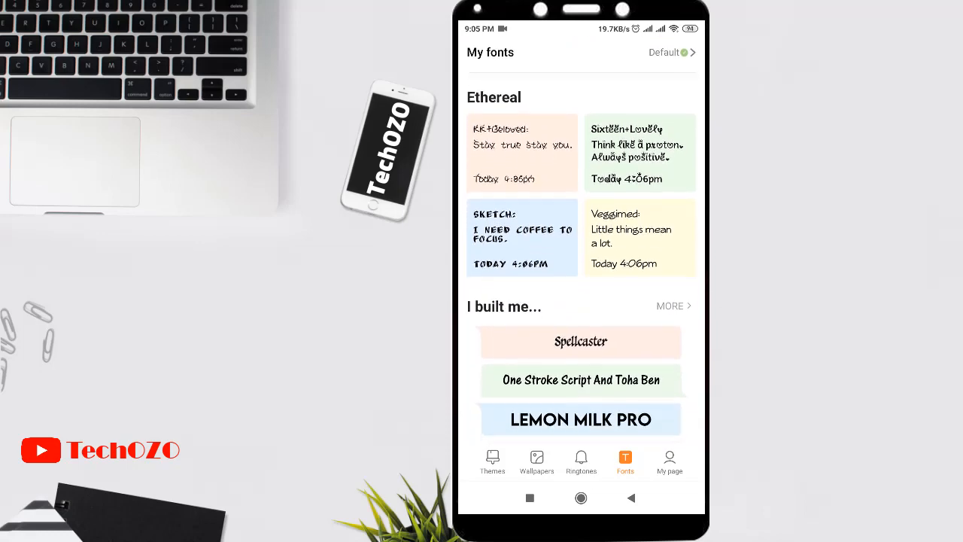
pyautogui.scroll(-3)
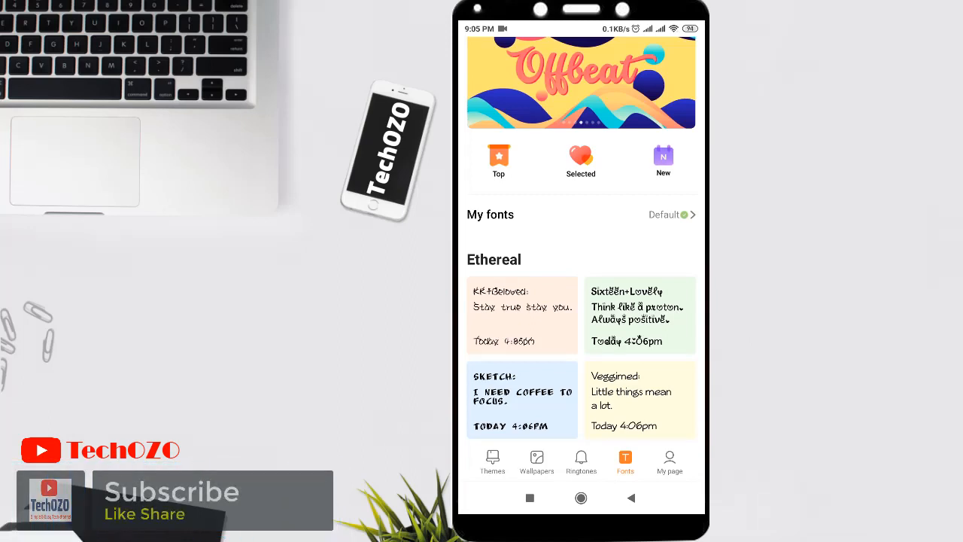
# - Browse the newly added fonts list, then return to the font store home
pyautogui.click(663, 162)
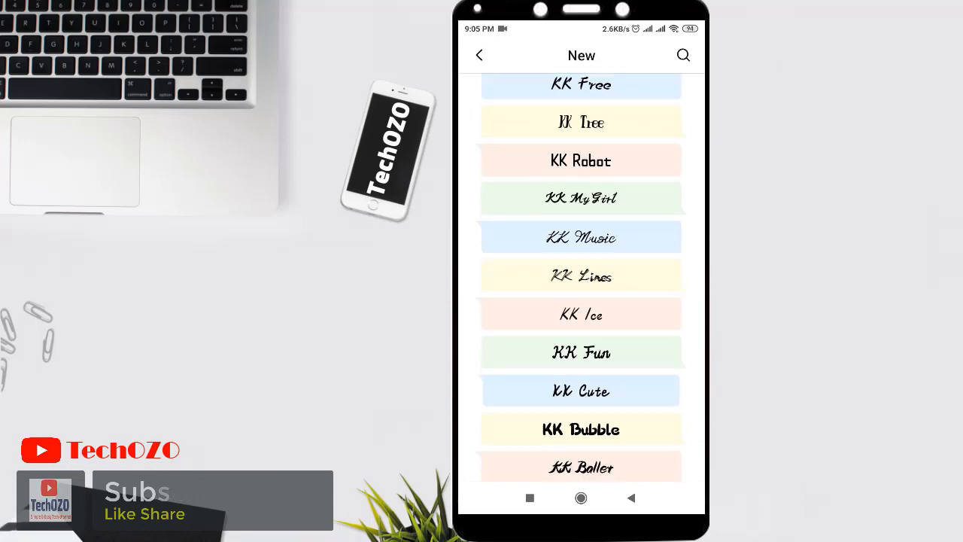
pyautogui.scroll(-3)
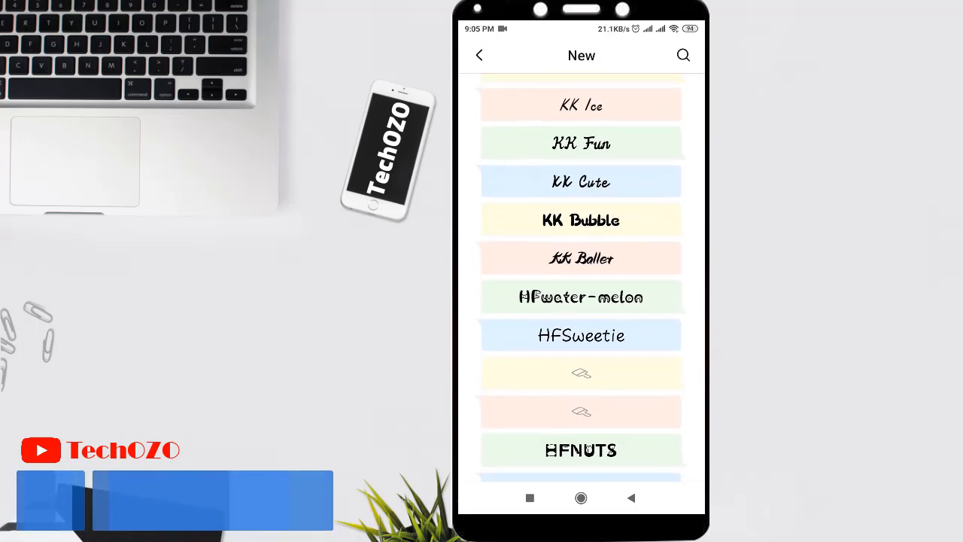
pyautogui.scroll(-3)
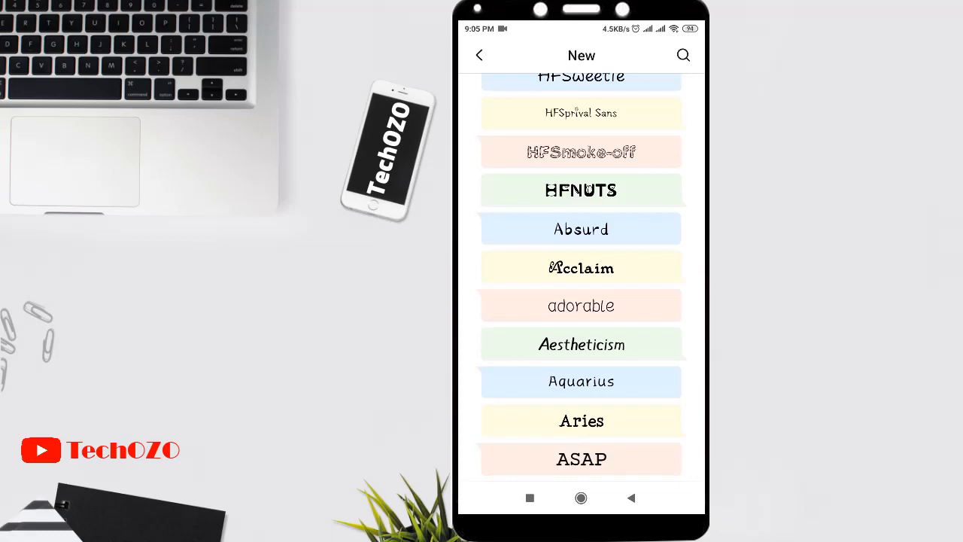
pyautogui.click(479, 55)
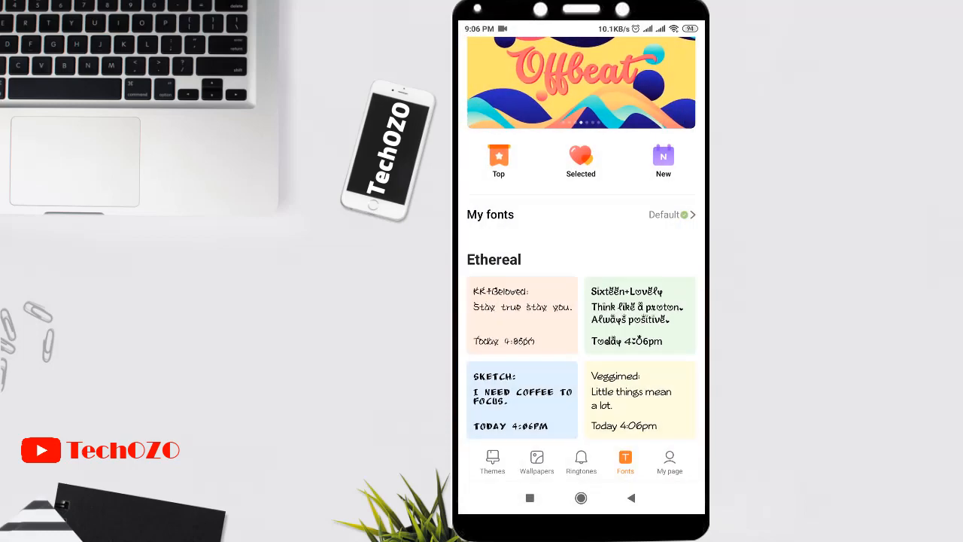
# - Scroll the Top charts font list down to Aladin
pyautogui.click(498, 160)
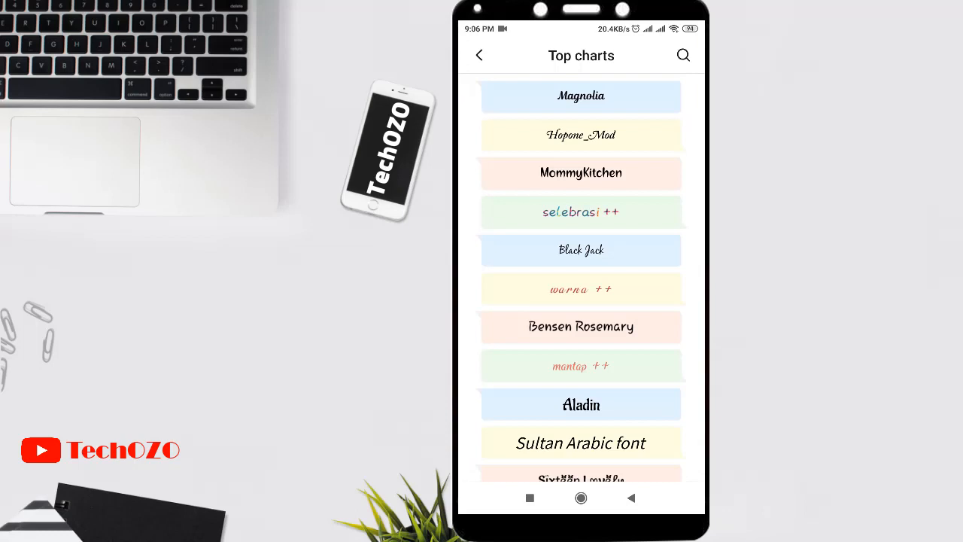
pyautogui.scroll(-3)
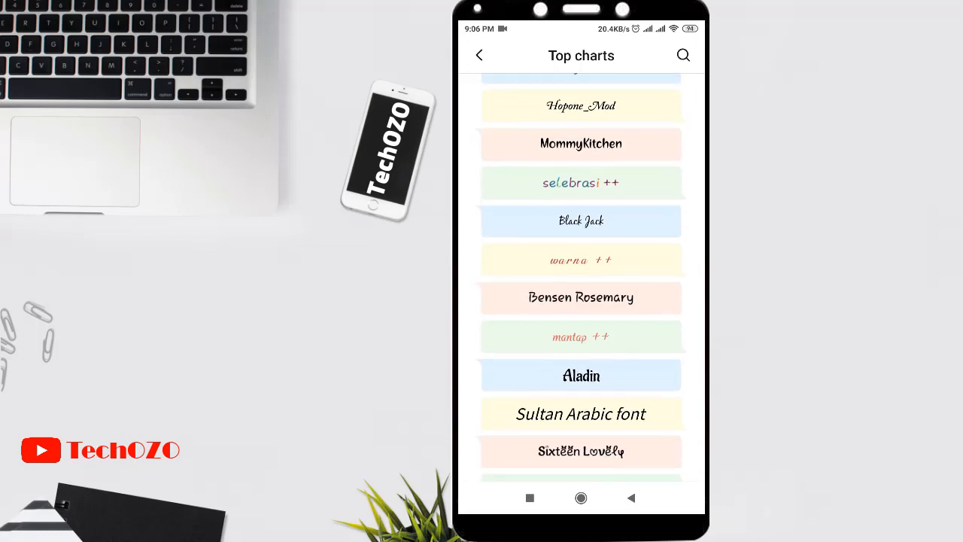
pyautogui.scroll(-3)
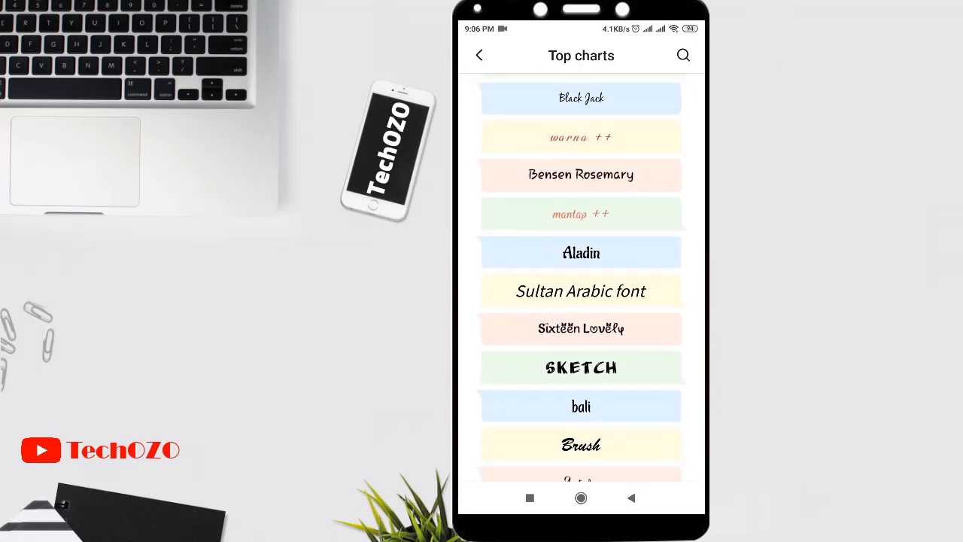
pyautogui.scroll(-3)
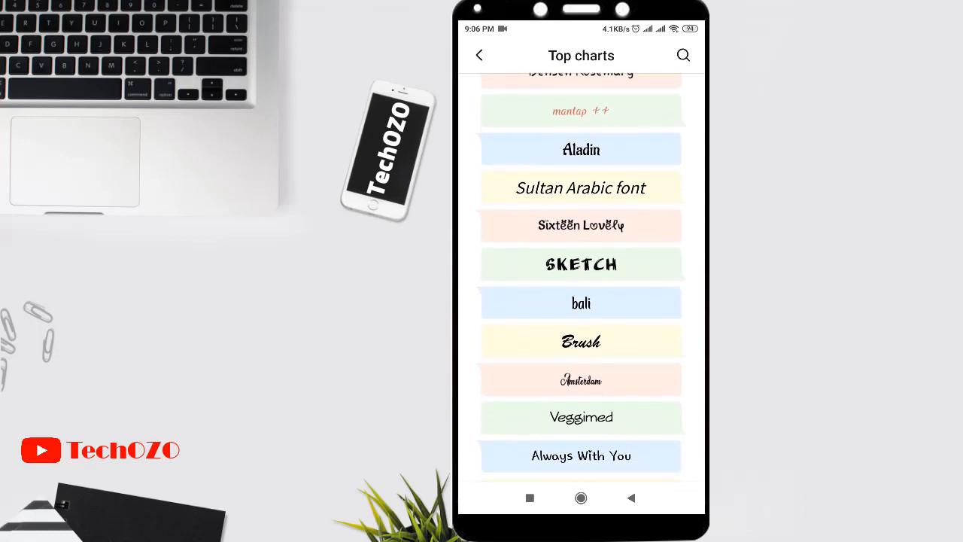
pyautogui.scroll(-3)
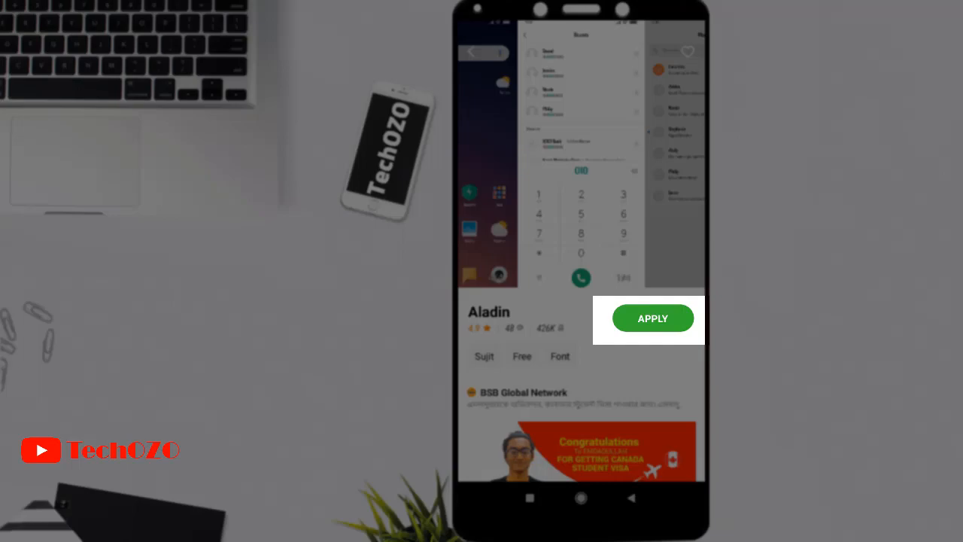
# - Apply the Aladin font and confirm the Reboot prompt
pyautogui.click(652, 318)
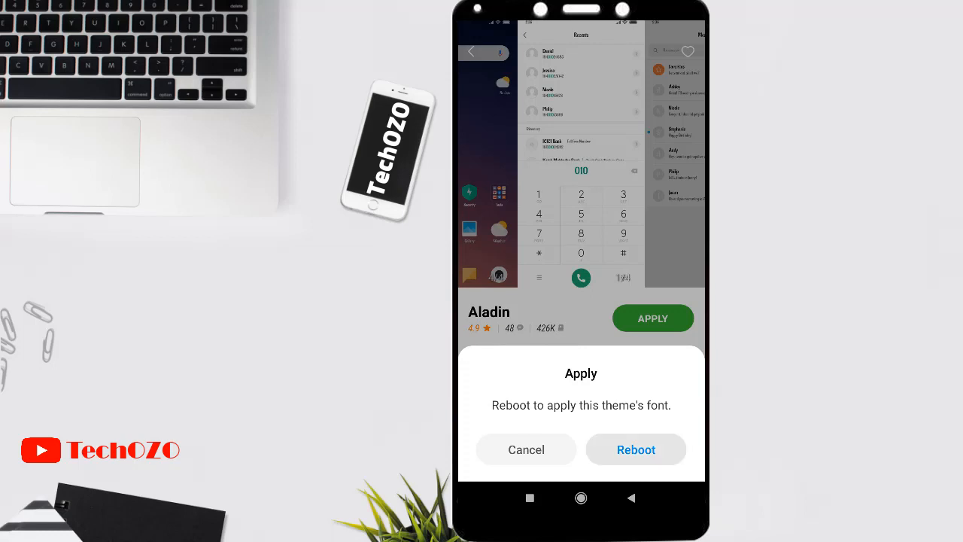
pyautogui.click(635, 449)
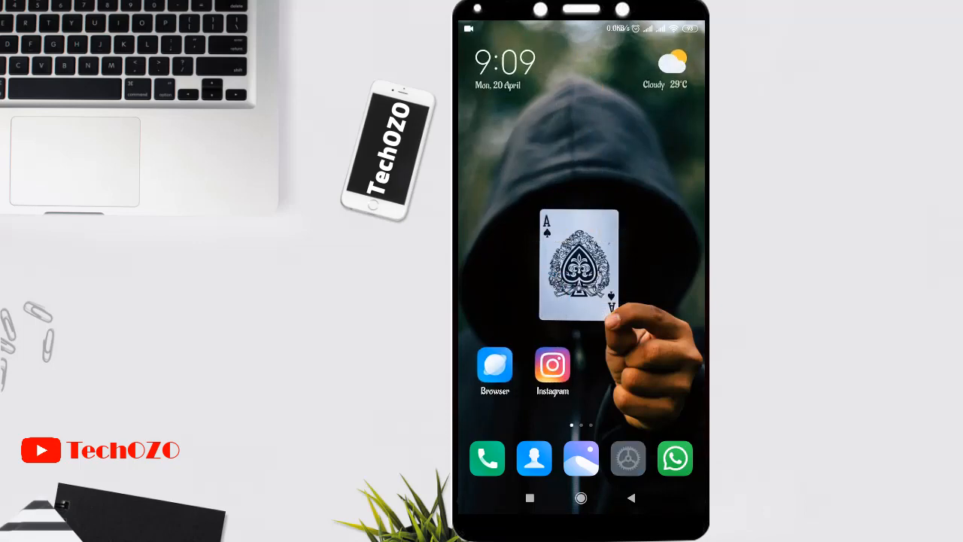
# - Launch the Themes app from the home screen after the reboot
pyautogui.click(627, 458)
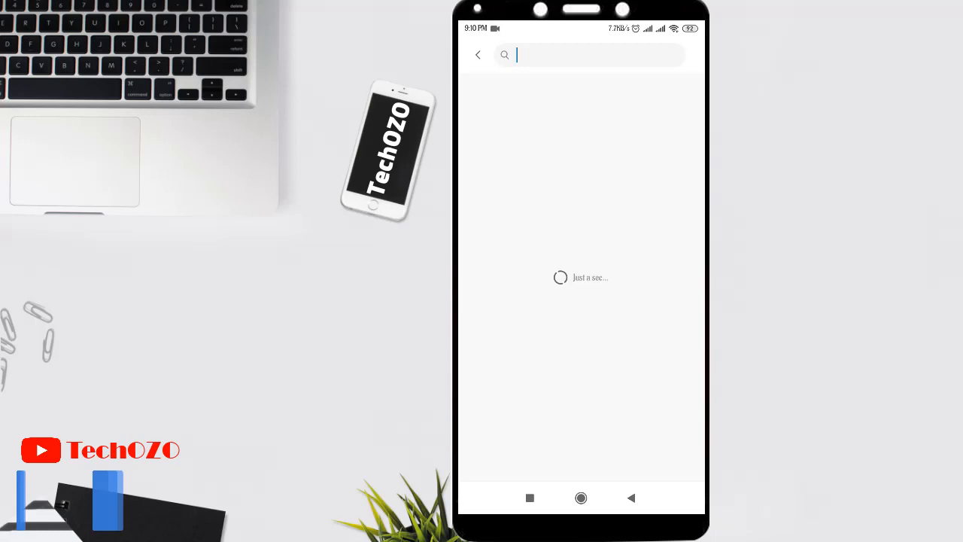
# - Search the font store for 'mino'
pyautogui.click(594, 54)
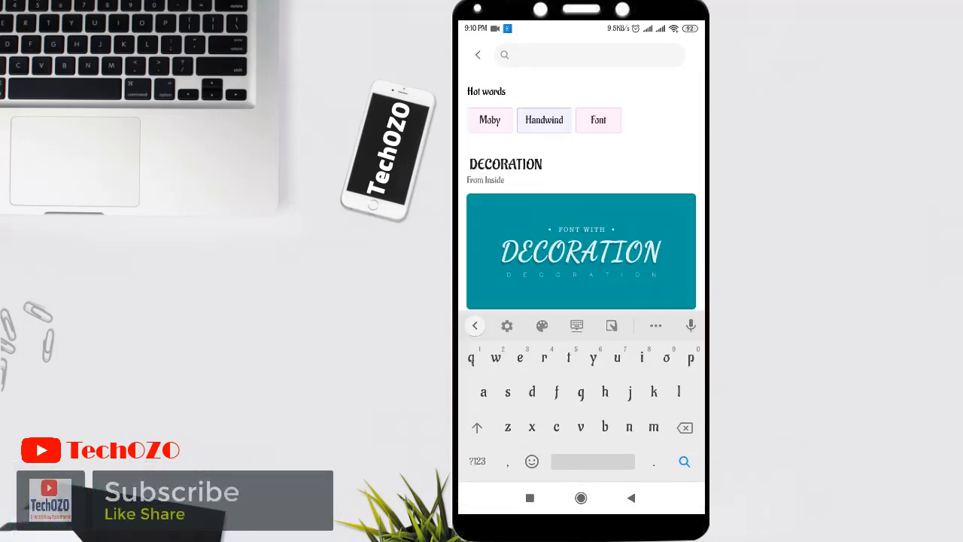
pyautogui.write('mino')
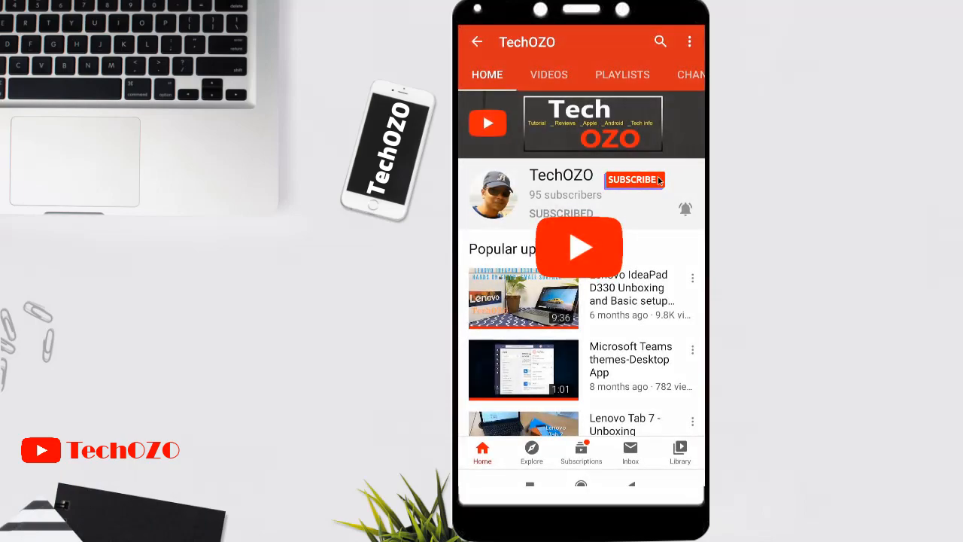
# - Browse the TechOZO channel home and open its VIDEOS tab
pyautogui.click(634, 179)
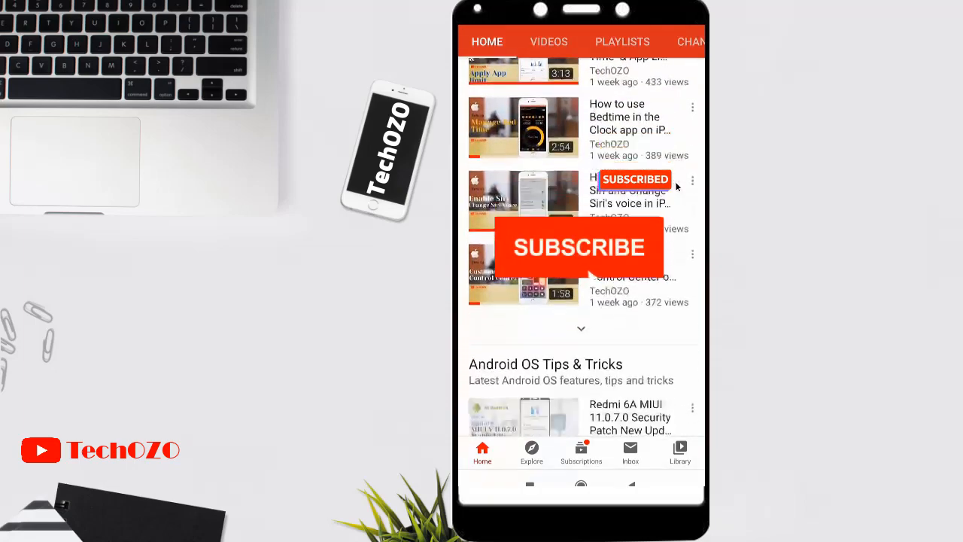
pyautogui.click(548, 42)
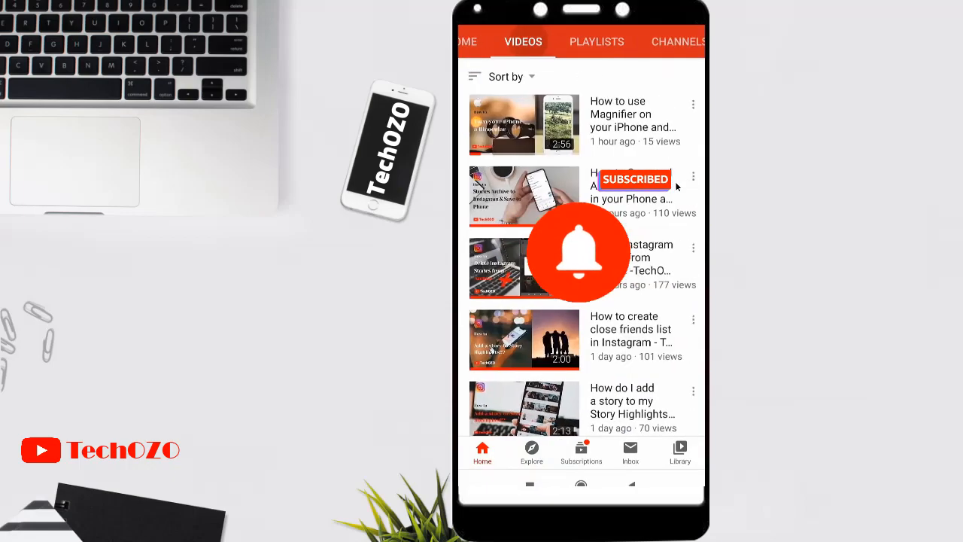